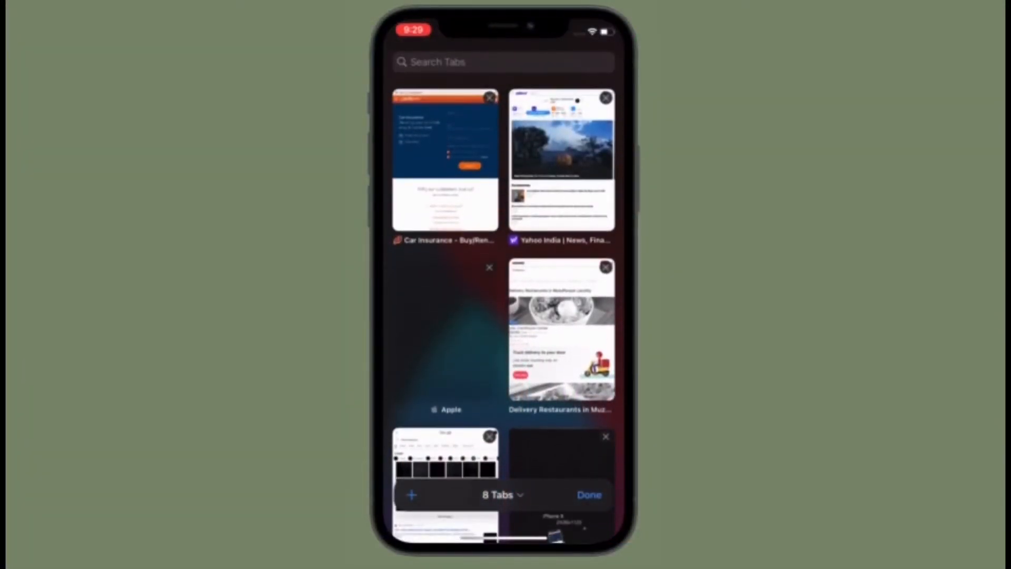
Dismiss the Yahoo India page options and scroll through the eight-tab overview.
left_click(561, 158)
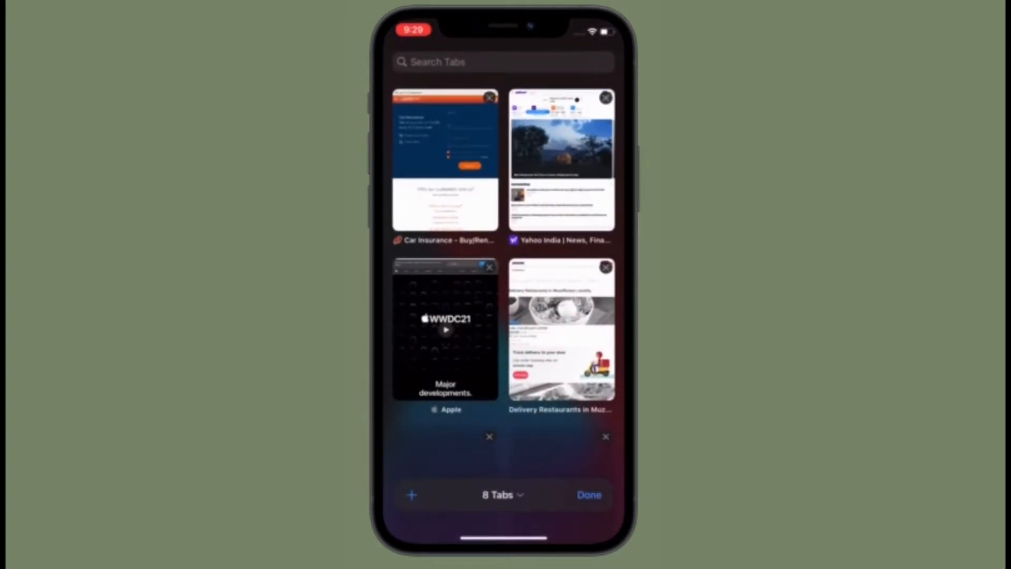
left_click(500, 495)
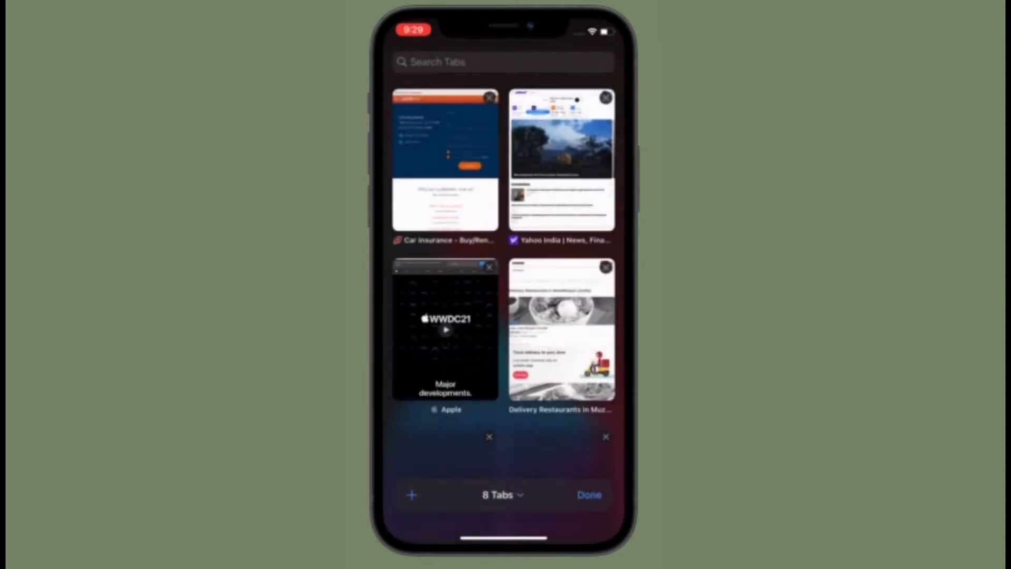
left_click(561, 158)
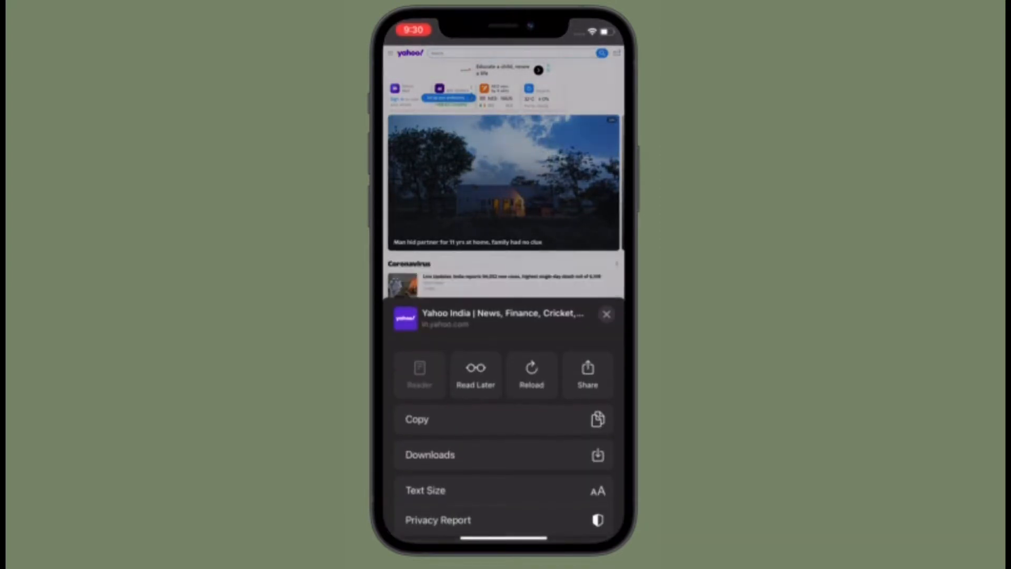
left_click(606, 315)
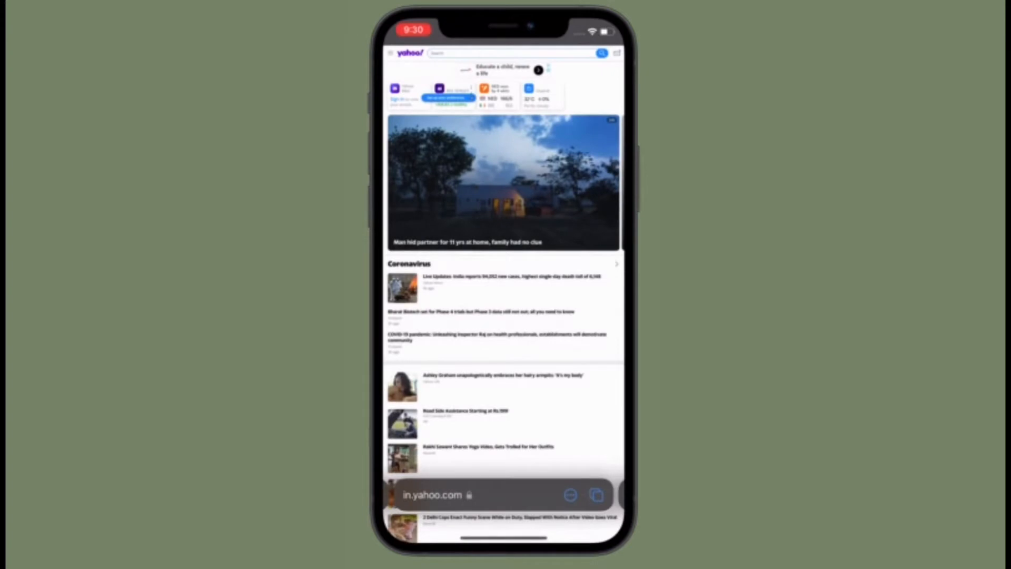
left_click(594, 494)
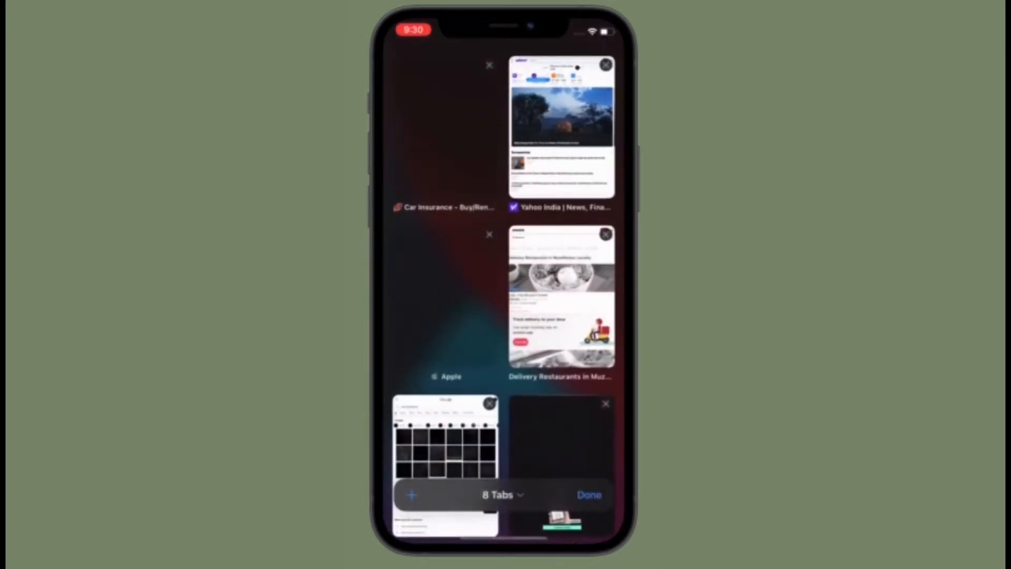
scroll("down", 3)
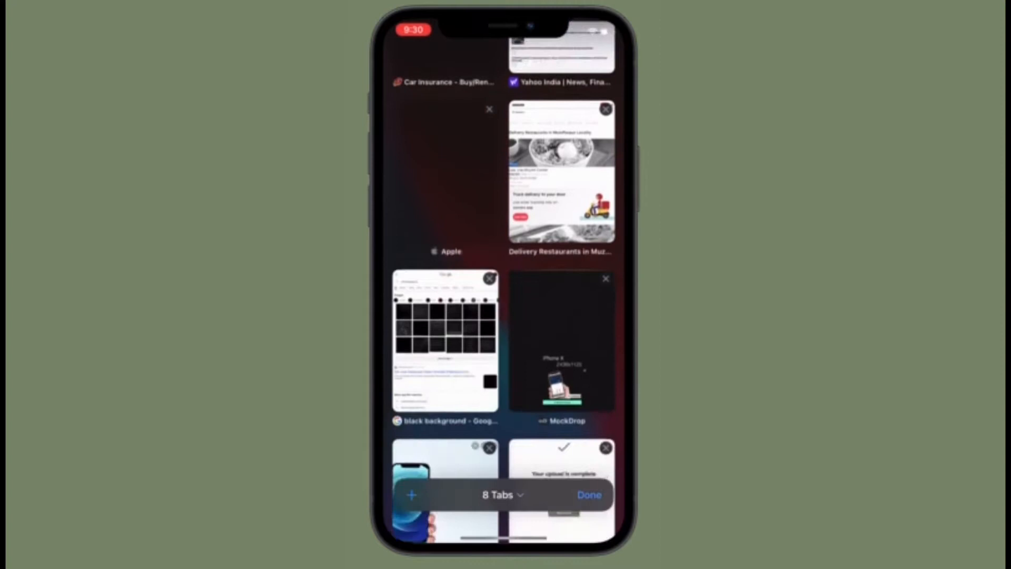
scroll("down", 3)
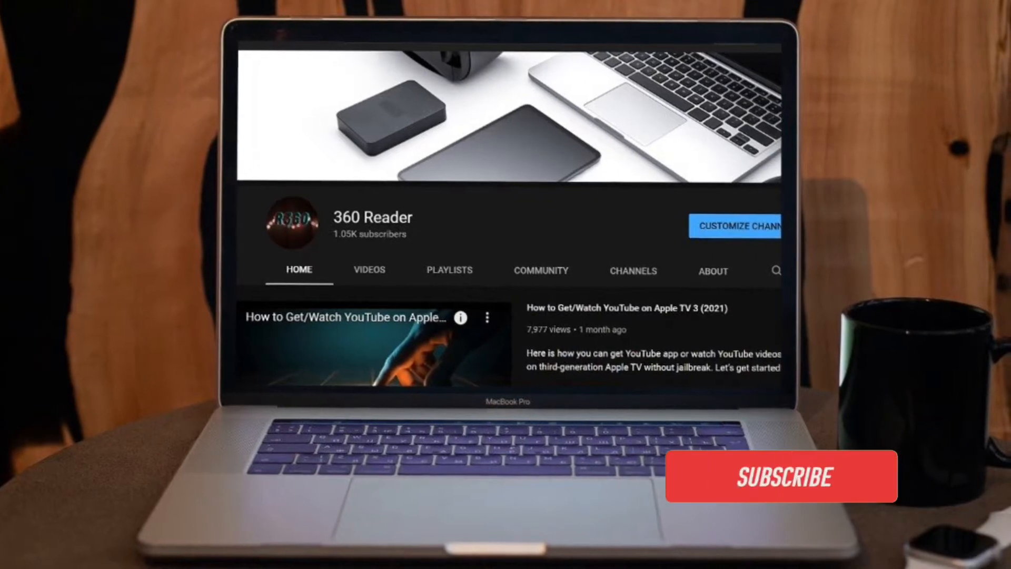
left_click(785, 477)
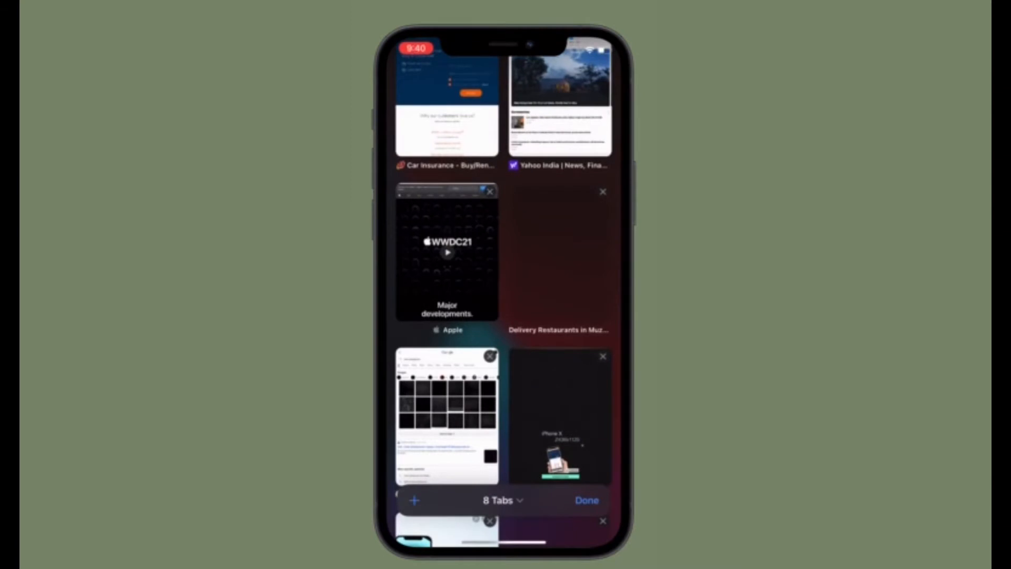
Open the tab groups list from the '8 Tabs' title.
left_click(448, 252)
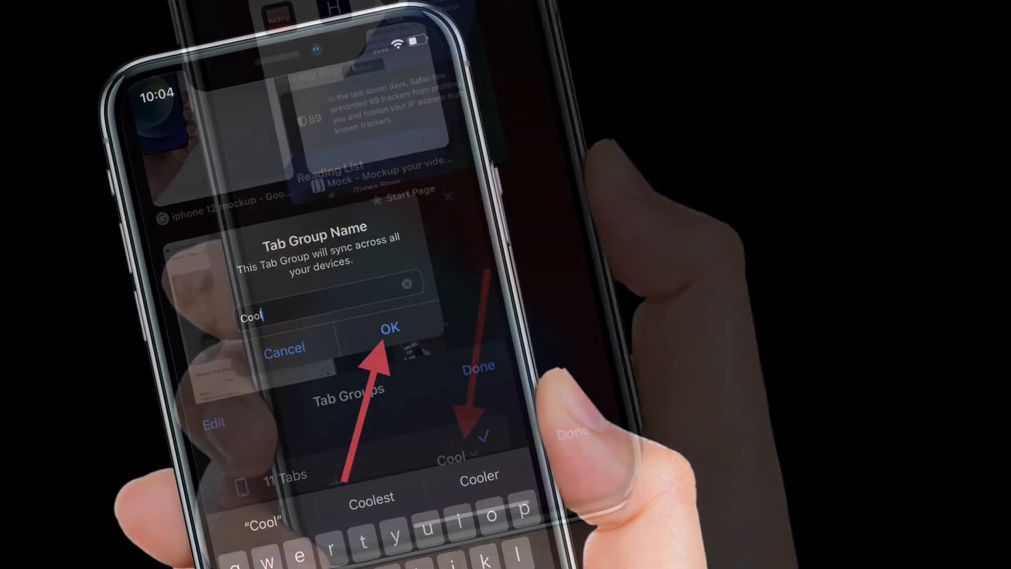
Confirm 'Cool' as the new tab group's name and open the Cool group list.
left_click(389, 327)
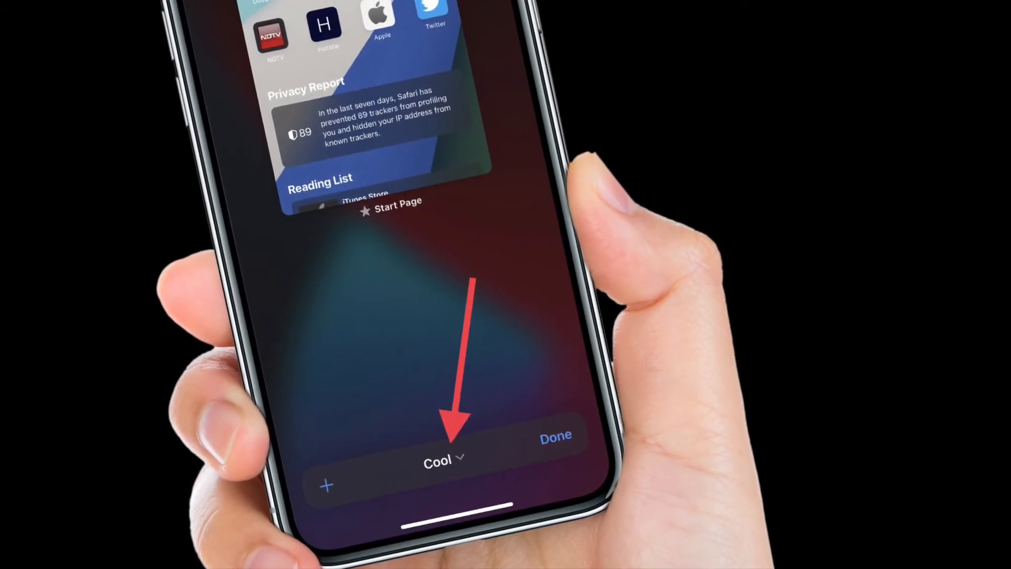
left_click(440, 450)
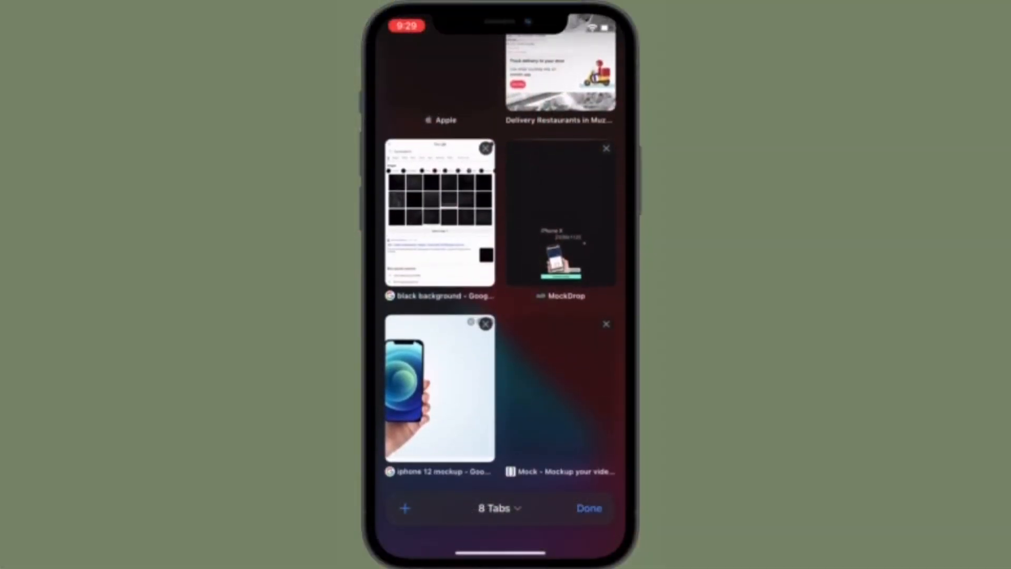
Scroll the tab overview and bring up the Tab Groups sheet from '8 Tabs'.
scroll("down", 3)
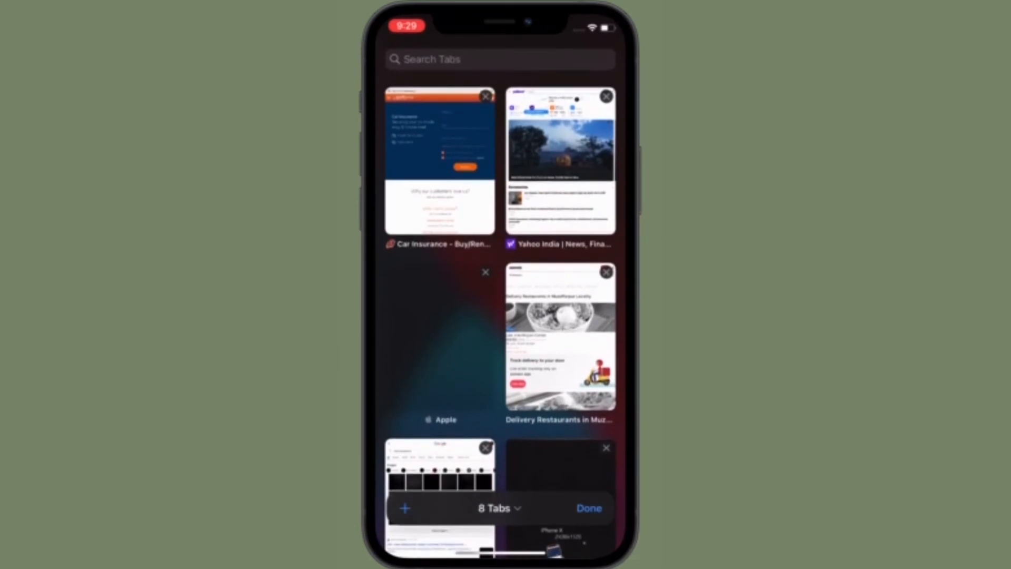
left_click(561, 158)
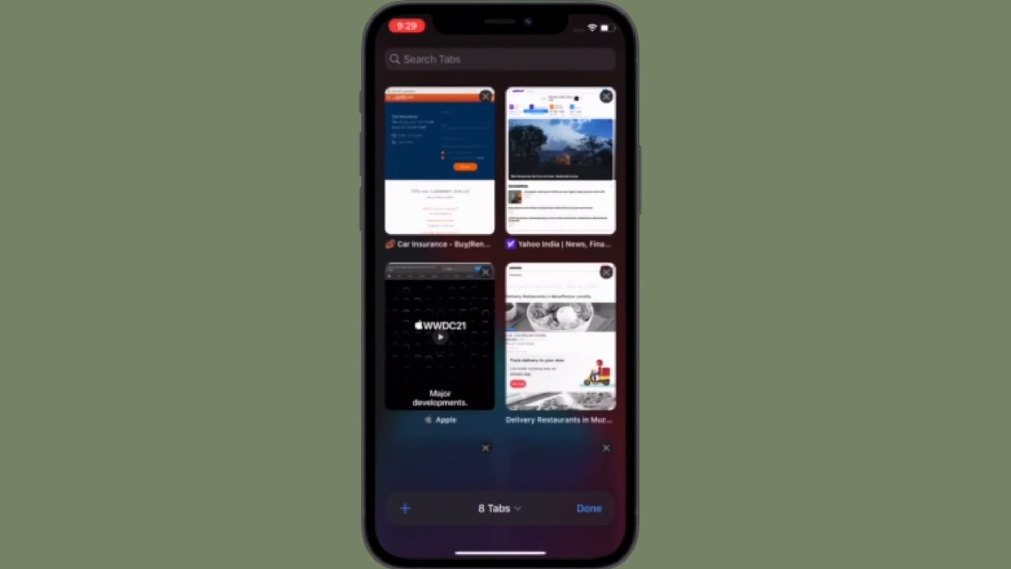
left_click(497, 508)
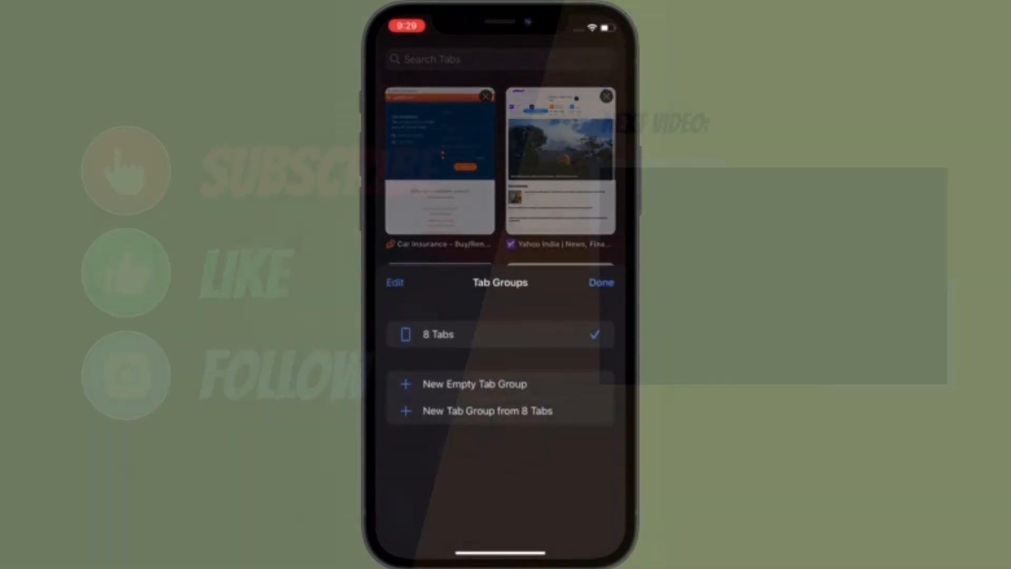